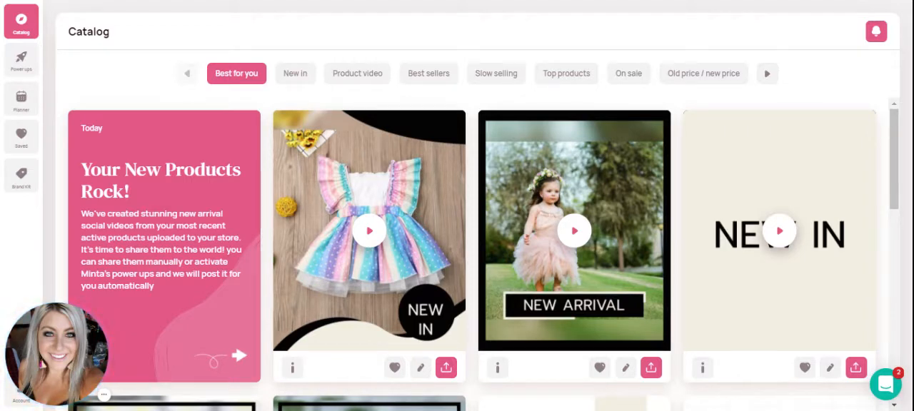
{"action": "mouse_move", "coordinate": [70, 26]}
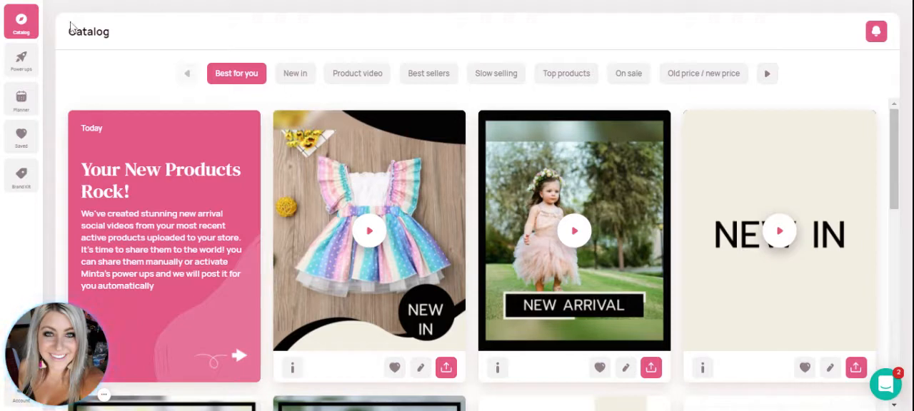
{"action": "mouse_move", "coordinate": [110, 92]}
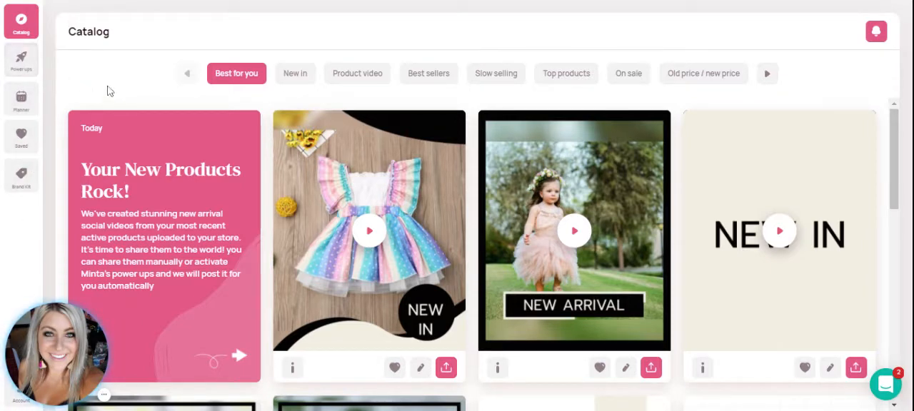
{"action": "mouse_move", "coordinate": [20, 99]}
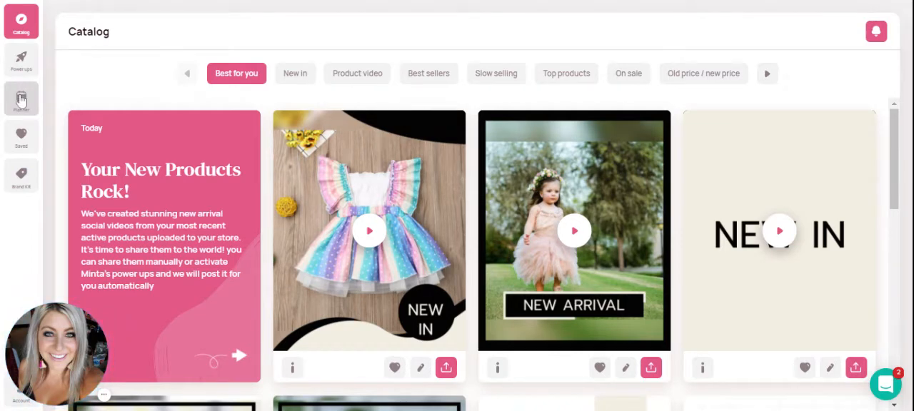
Step: Show the Planner calendar for August 2021 with the post on the 17th
{"action": "left_click", "coordinate": [20, 99]}
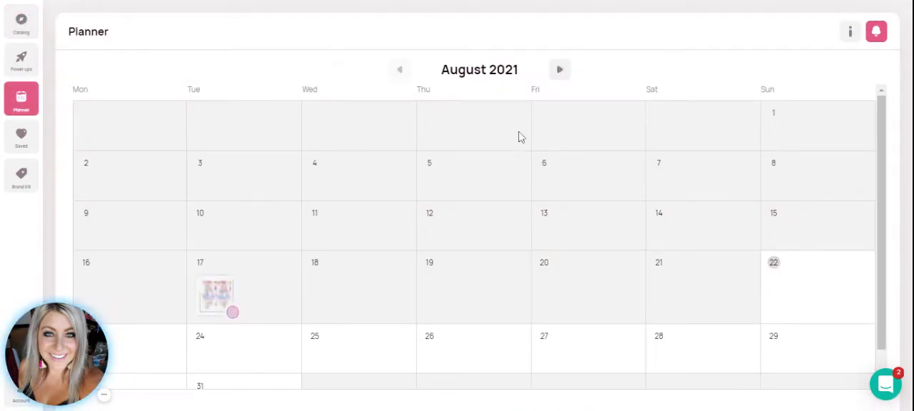
{"action": "mouse_move", "coordinate": [560, 68]}
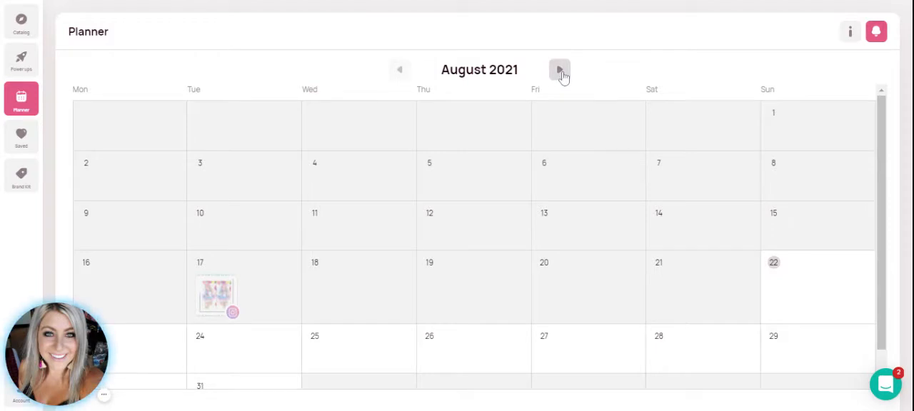
{"action": "mouse_move", "coordinate": [400, 72]}
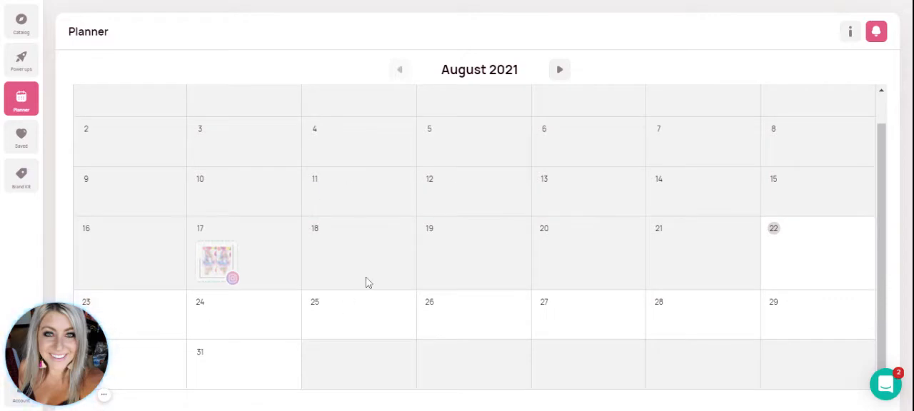
{"action": "mouse_move", "coordinate": [303, 164]}
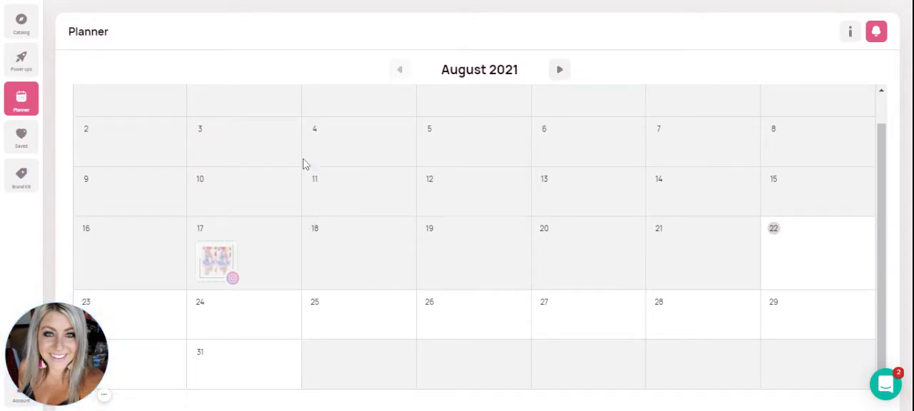
{"action": "mouse_move", "coordinate": [298, 63]}
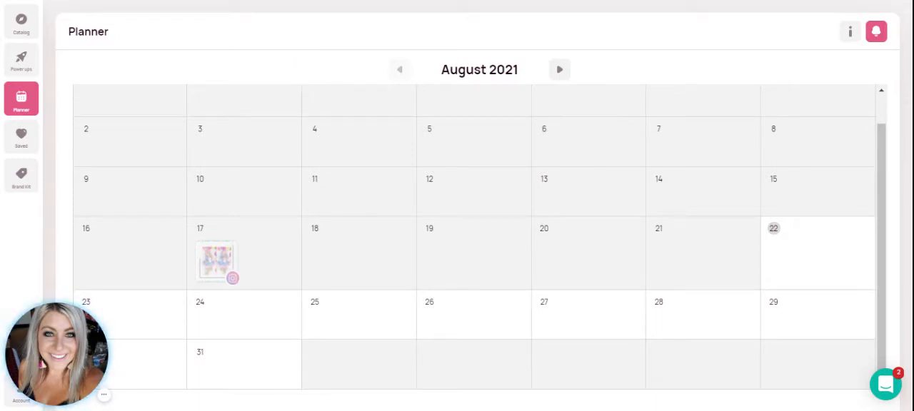
{"action": "mouse_move", "coordinate": [20, 20]}
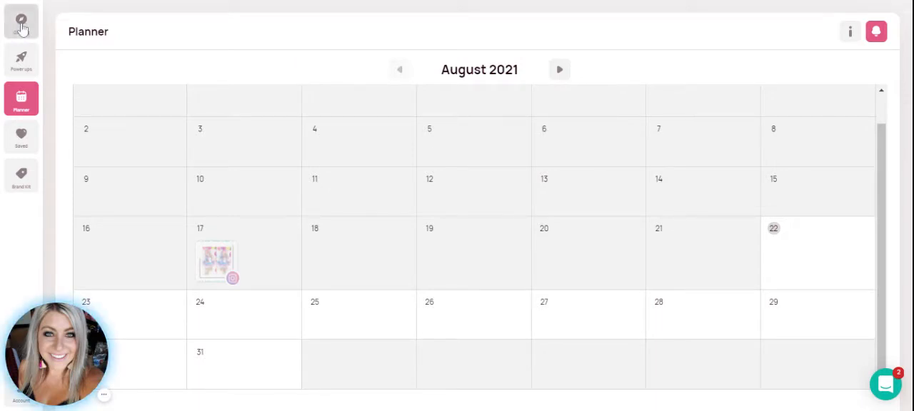
Step: Browse the Catalog's "Best for you" product videos, scrolling through the grid
{"action": "left_click", "coordinate": [20, 22]}
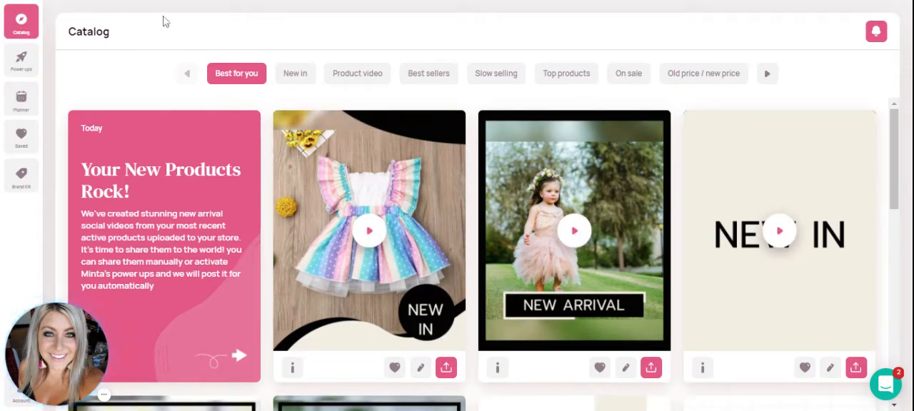
{"action": "mouse_move", "coordinate": [811, 37]}
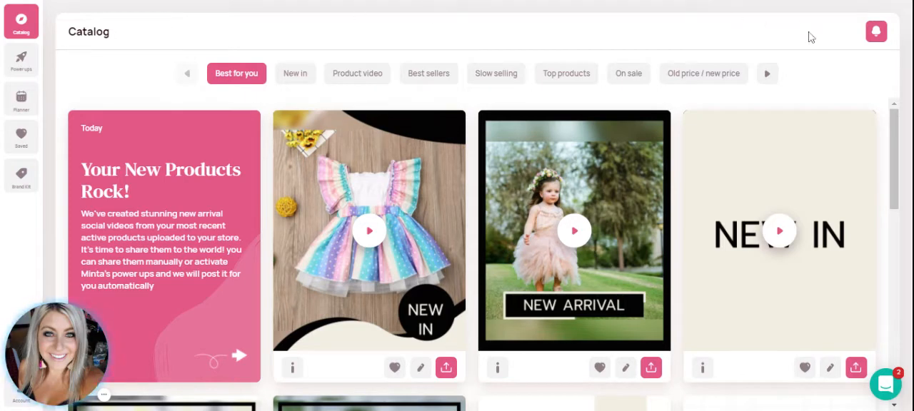
{"action": "mouse_move", "coordinate": [439, 89]}
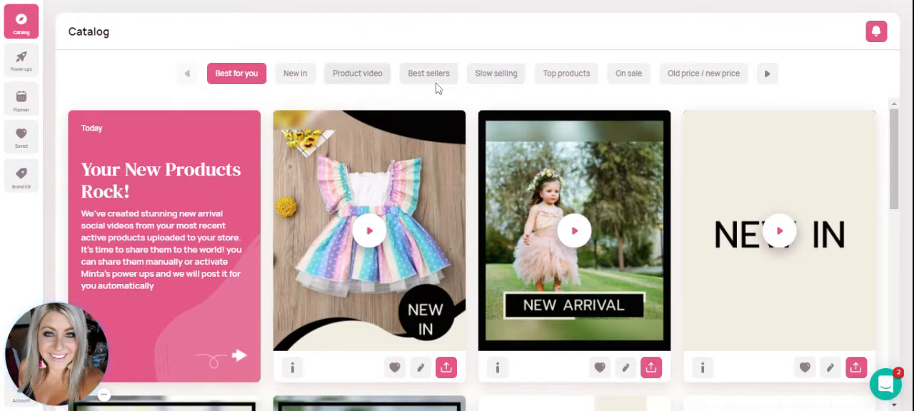
{"action": "scroll", "scroll_direction": "down", "scroll_amount": 3}
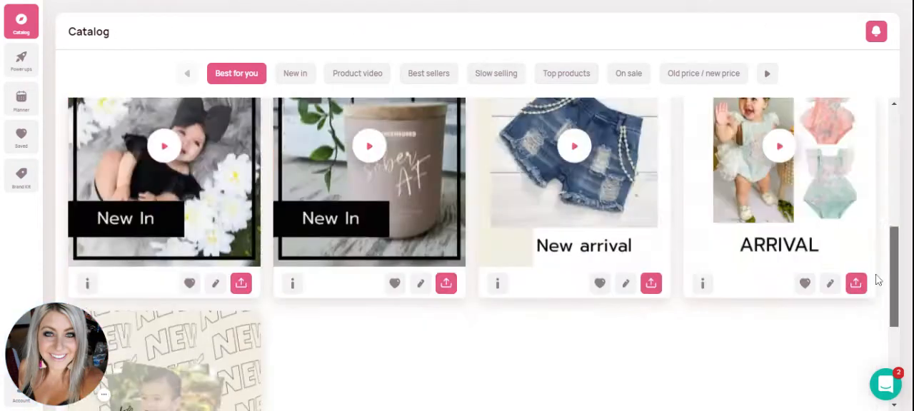
{"action": "scroll", "scroll_direction": "up", "scroll_amount": 3}
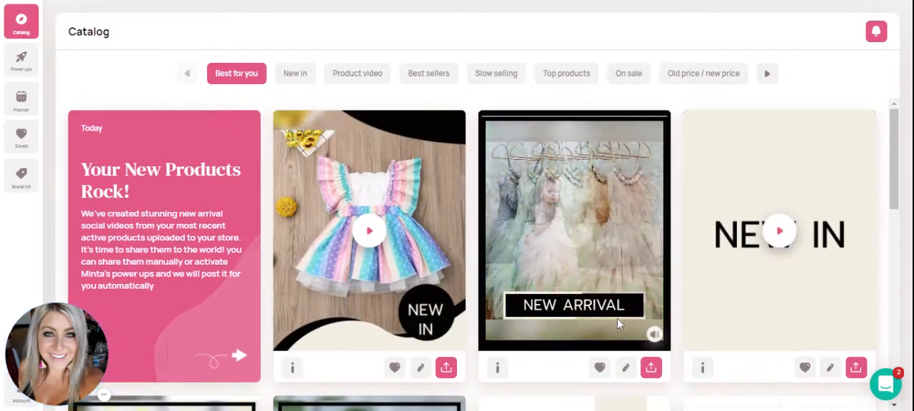
Step: Share the New Arrival video to Instagram using the store's account
{"action": "left_click", "coordinate": [651, 368]}
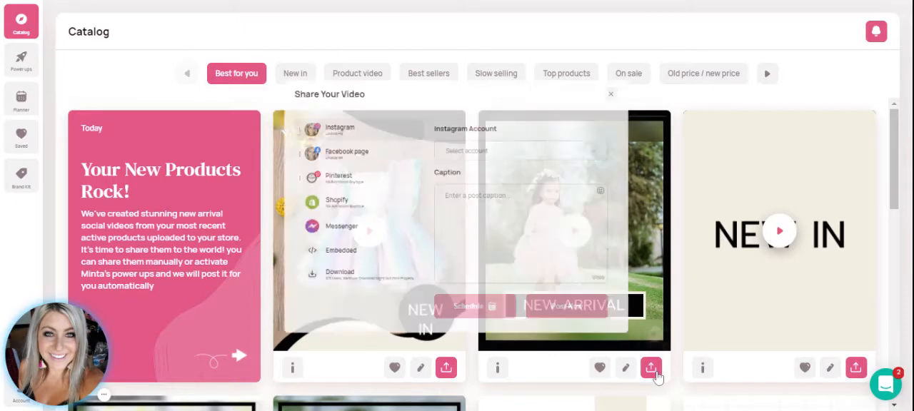
{"action": "left_click", "coordinate": [652, 367]}
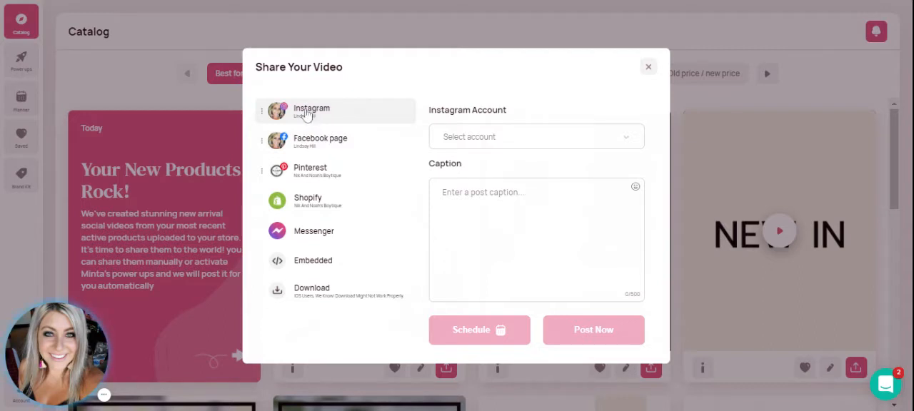
{"action": "left_click", "coordinate": [535, 138]}
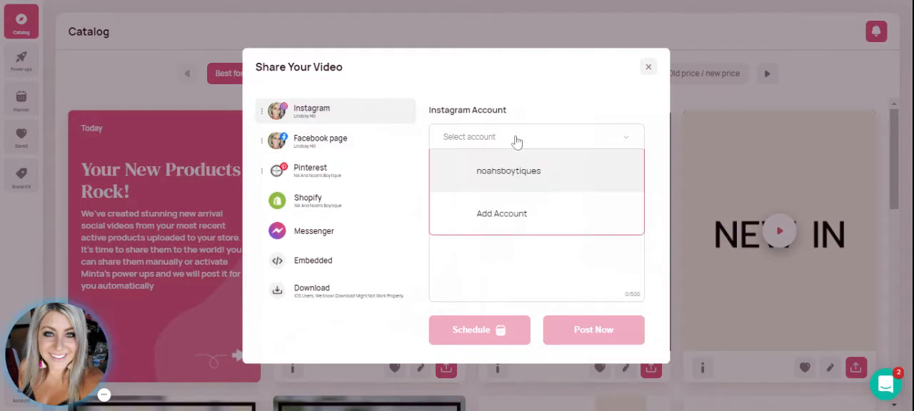
{"action": "left_click", "coordinate": [508, 171]}
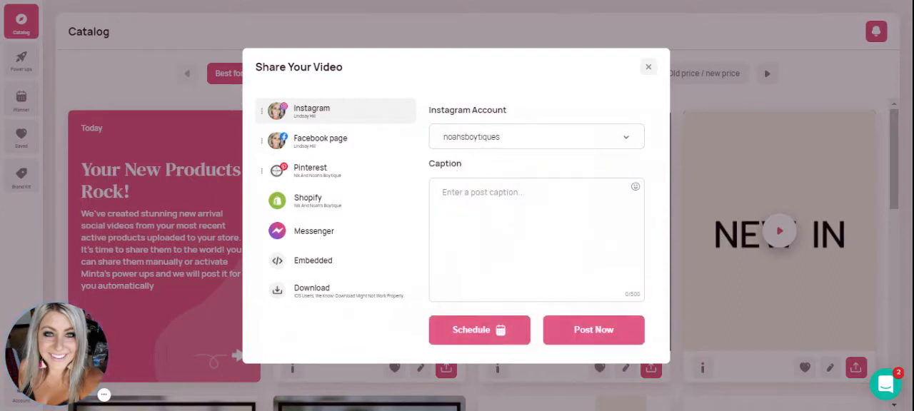
Step: Write the caption 'JGKLjgkISJG' with '#BABYGIRLCLOTHES' on a new line
{"action": "left_click", "coordinate": [536, 240]}
{"action": "type", "text": "lkkjfkl"}
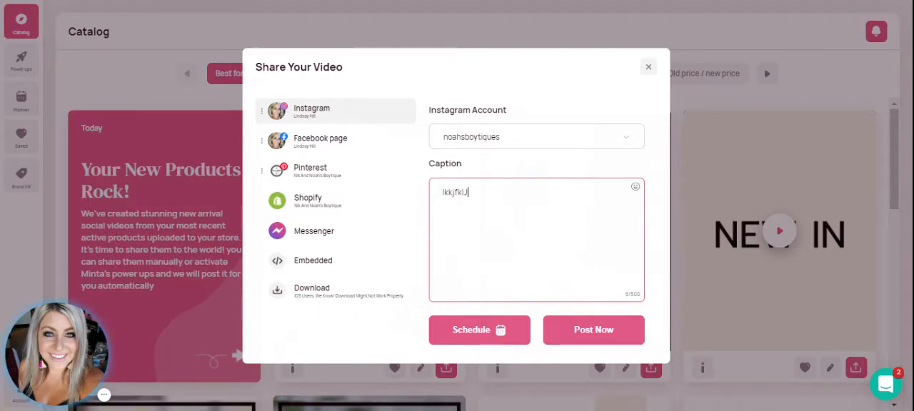
{"action": "type", "text": "JGKLjgkISJG"}
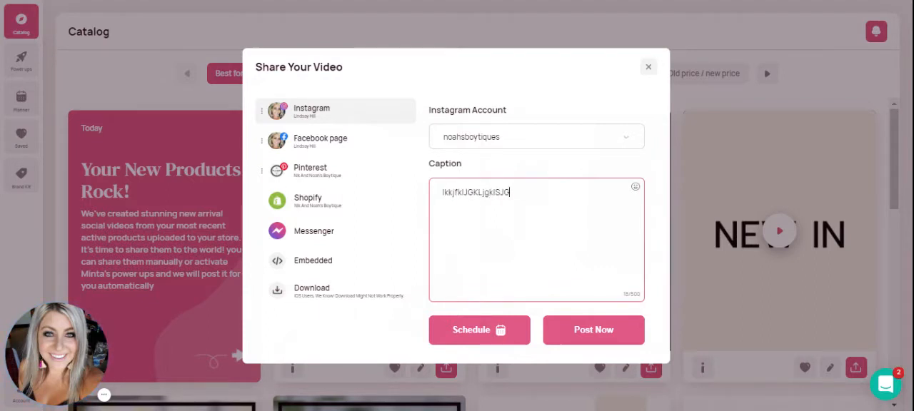
{"action": "key", "text": "Enter"}
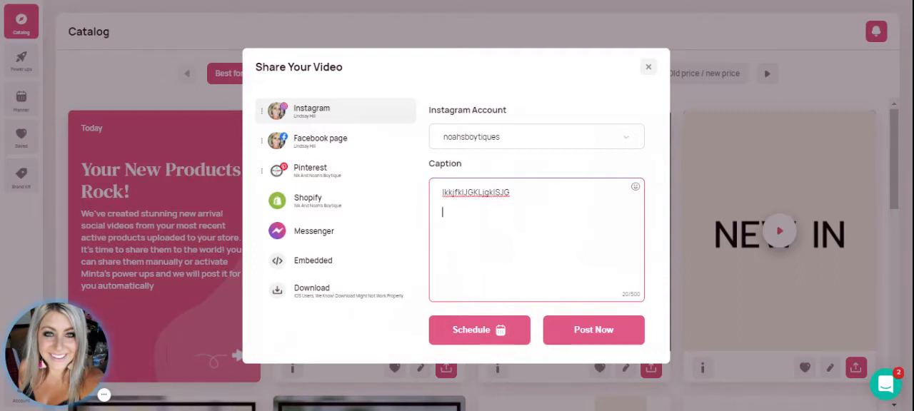
{"action": "type", "text": "#BABY"}
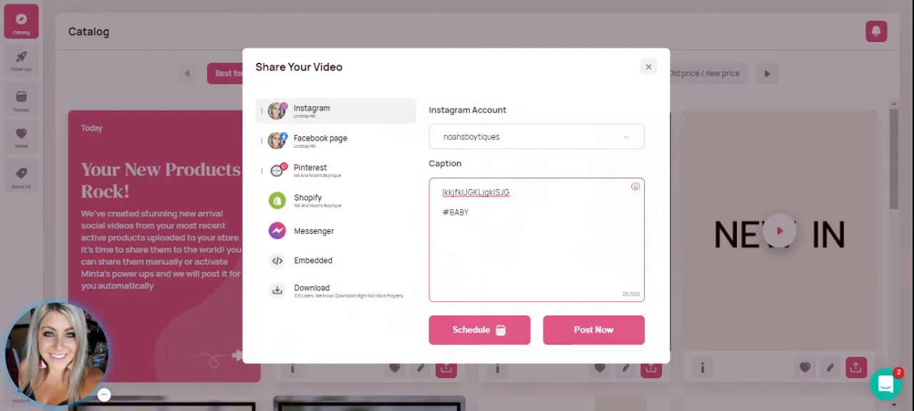
{"action": "type", "text": "GIRLCLOTHES"}
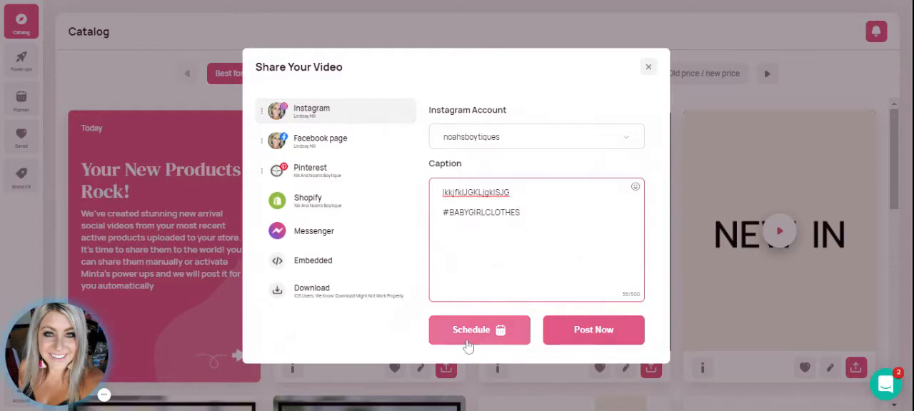
Step: Schedule the post for Monday, August 23 at 10:00 AM and apply it
{"action": "left_click", "coordinate": [480, 330]}
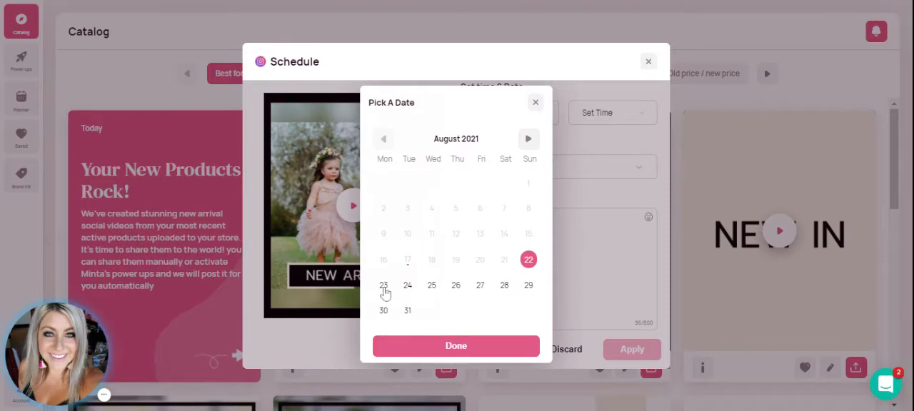
{"action": "left_click", "coordinate": [383, 285]}
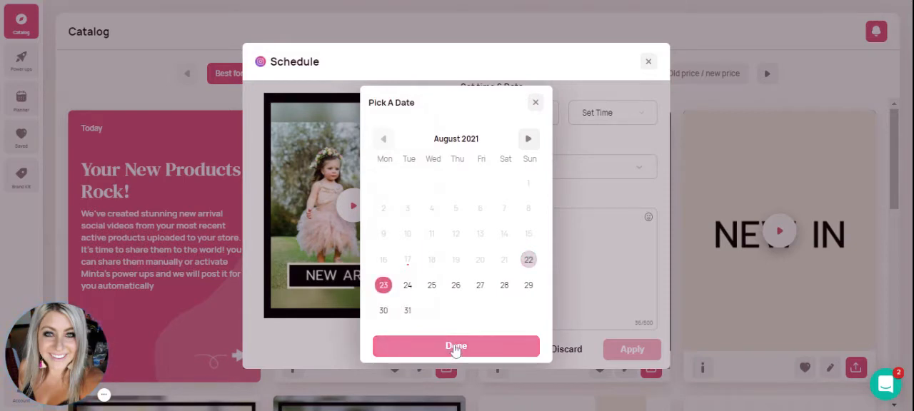
{"action": "left_click", "coordinate": [455, 346]}
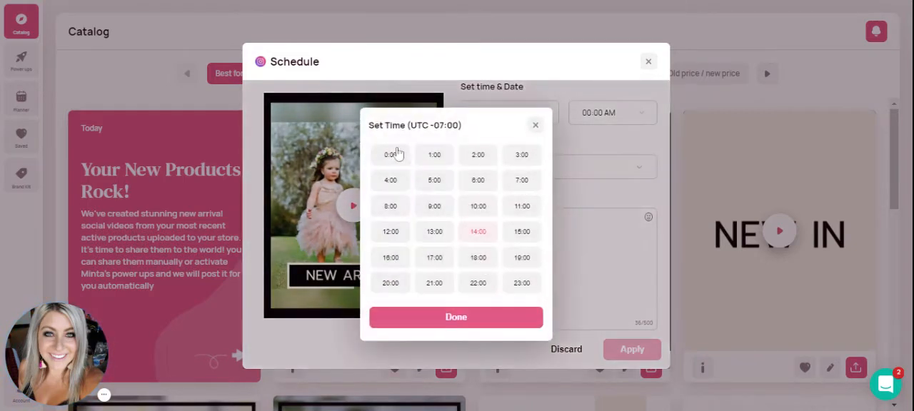
{"action": "left_click", "coordinate": [477, 206]}
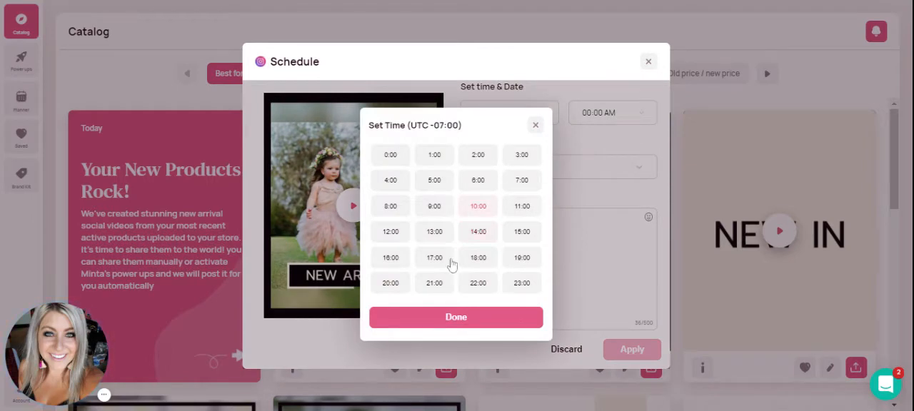
{"action": "left_click", "coordinate": [456, 317]}
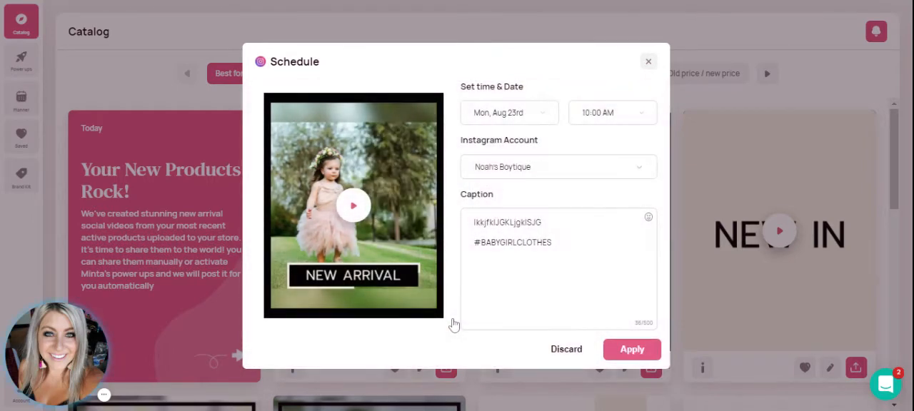
{"action": "mouse_move", "coordinate": [631, 349]}
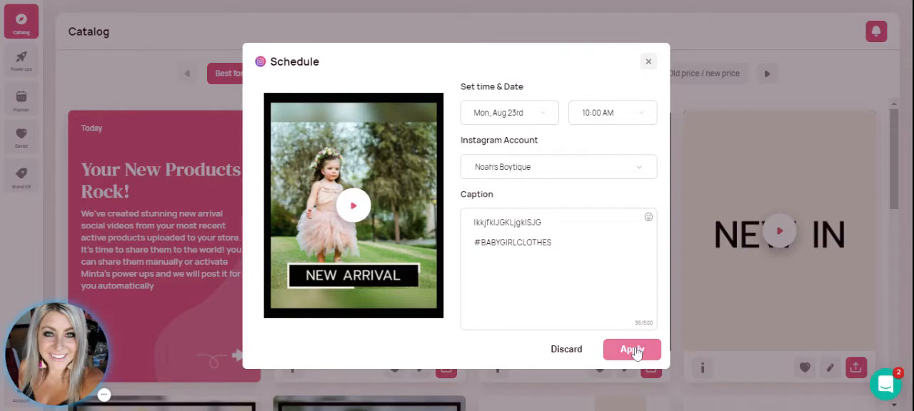
{"action": "left_click", "coordinate": [631, 349]}
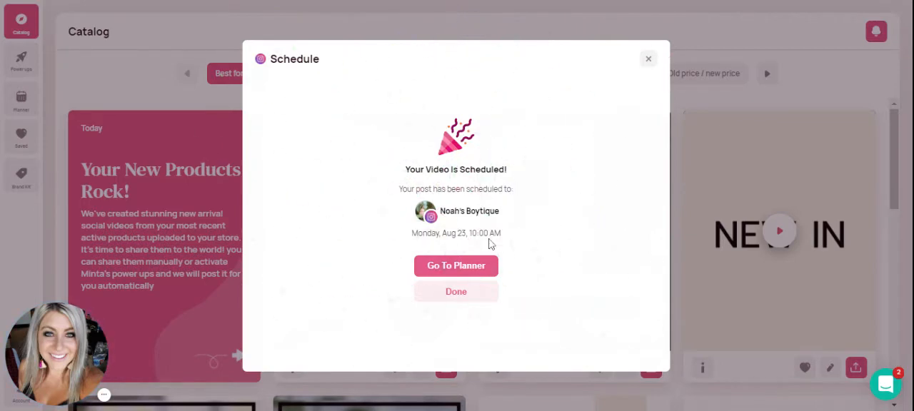
Step: Dismiss the confirmation and view the Planner showing the new post on August 23
{"action": "left_click", "coordinate": [456, 291]}
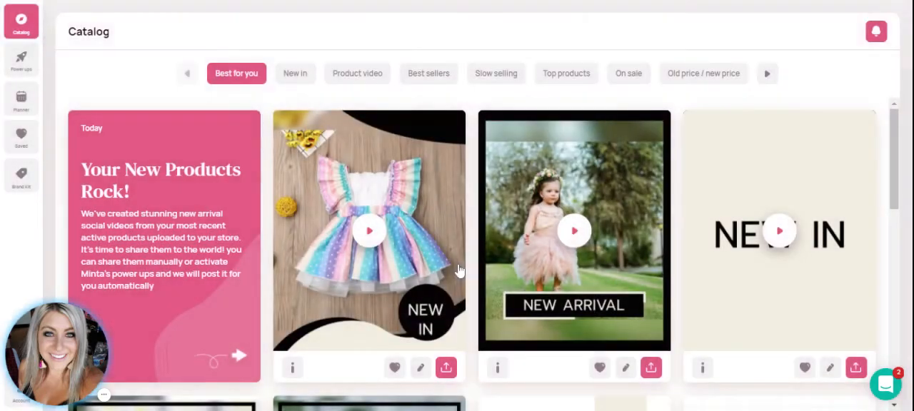
{"action": "left_click", "coordinate": [20, 98]}
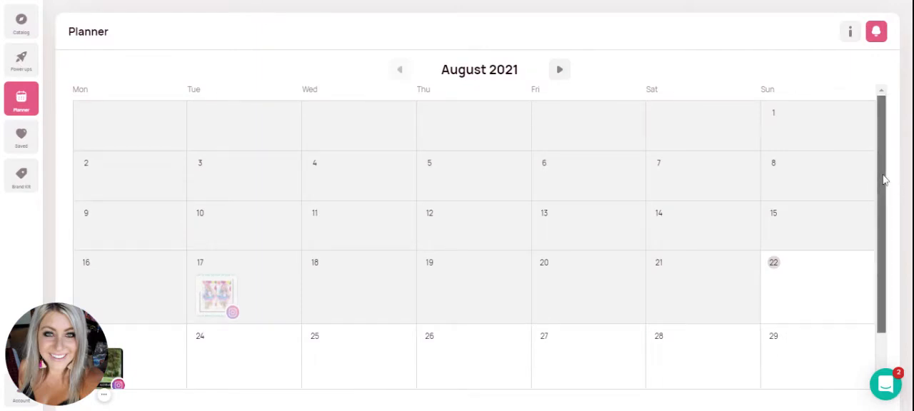
{"action": "scroll", "scroll_direction": "down", "scroll_amount": 3}
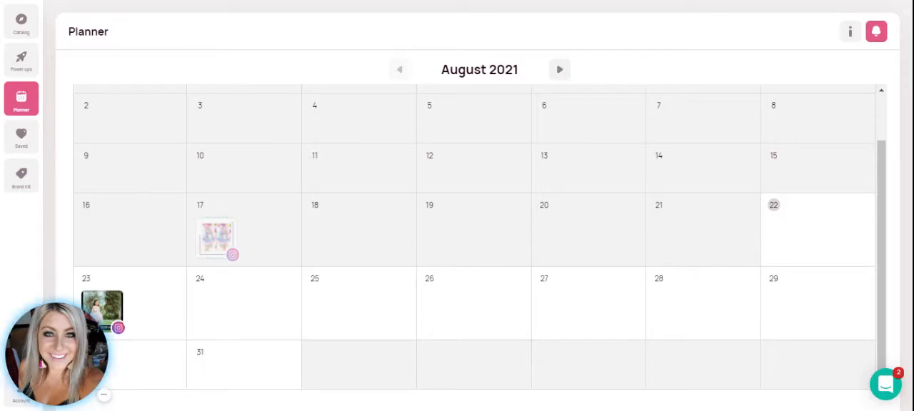
Step: Delete the New Arrival post scheduled for August 23 from the Planner
{"action": "left_click", "coordinate": [101, 307]}
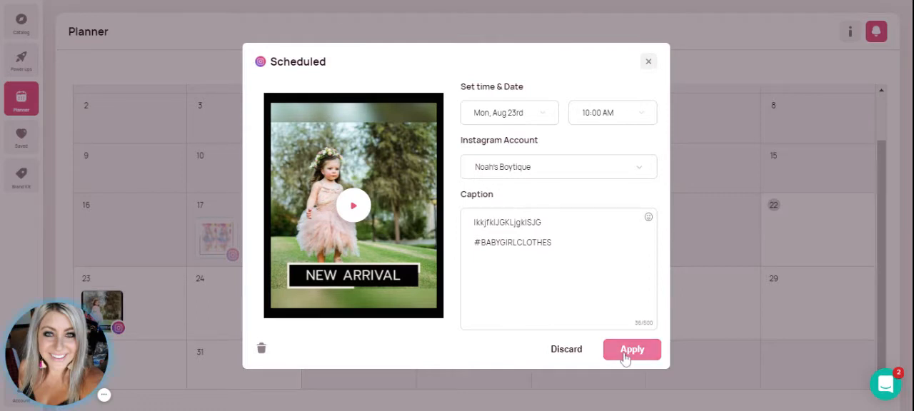
{"action": "mouse_move", "coordinate": [443, 329]}
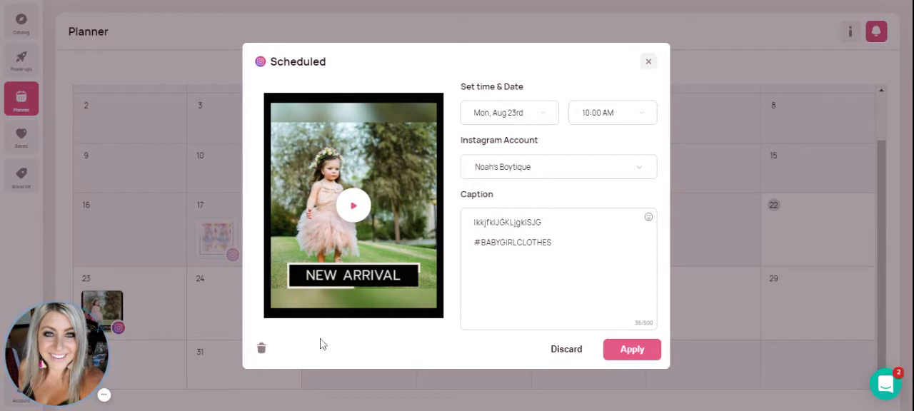
{"action": "mouse_move", "coordinate": [263, 350]}
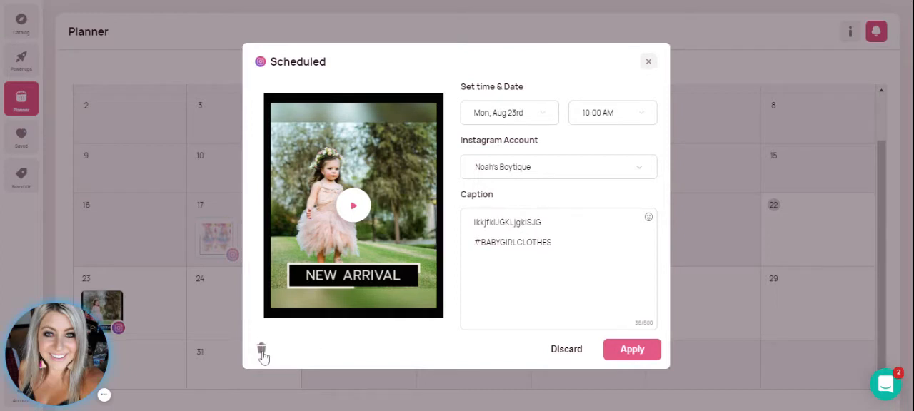
{"action": "mouse_move", "coordinate": [262, 357]}
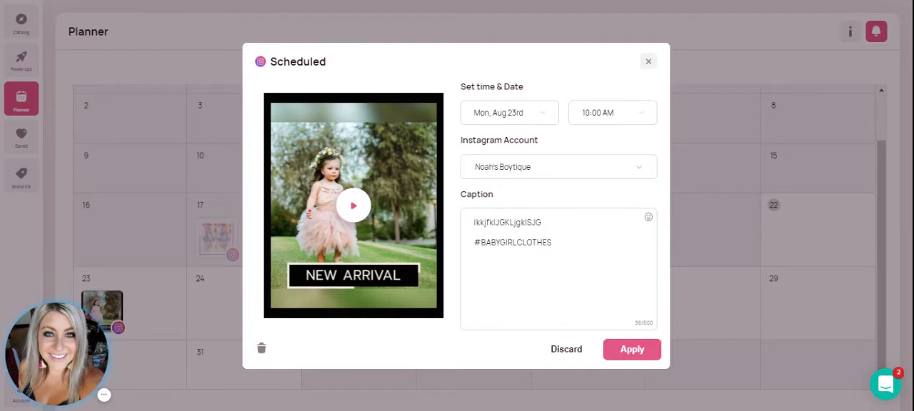
{"action": "mouse_move", "coordinate": [263, 352]}
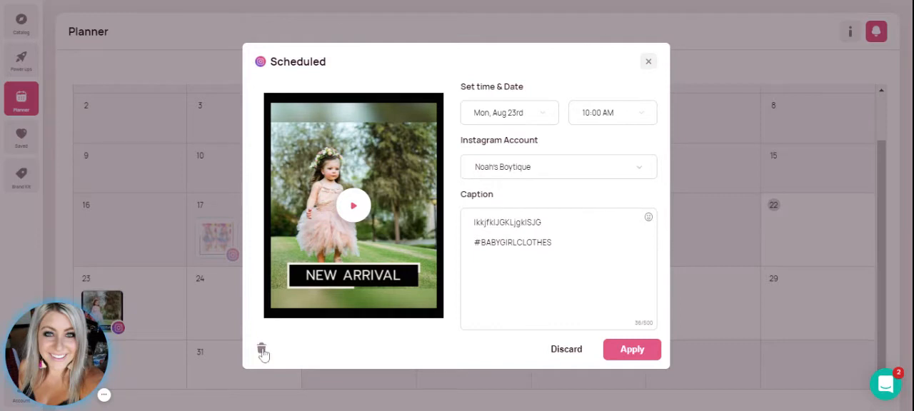
{"action": "left_click", "coordinate": [263, 348]}
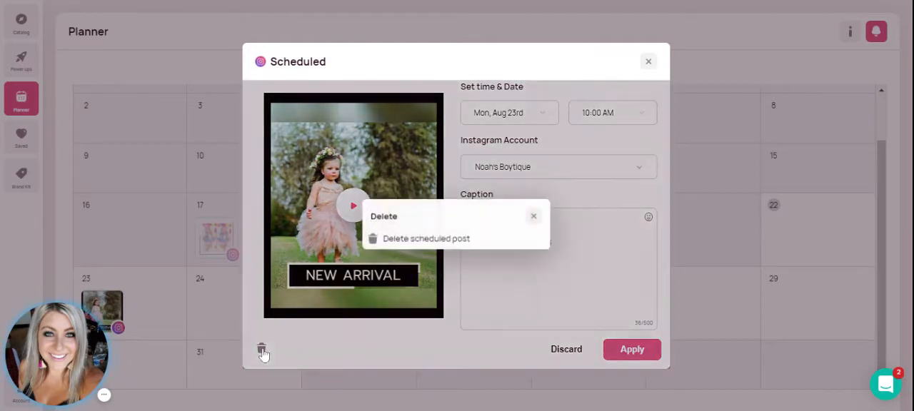
{"action": "left_click", "coordinate": [426, 238]}
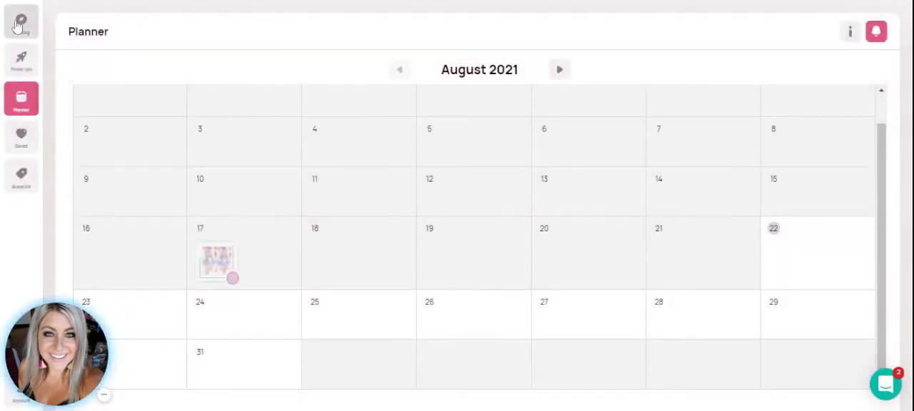
Step: Search the Product video category of the Catalog for 'MR ONEDERFUL'
{"action": "left_click", "coordinate": [20, 20]}
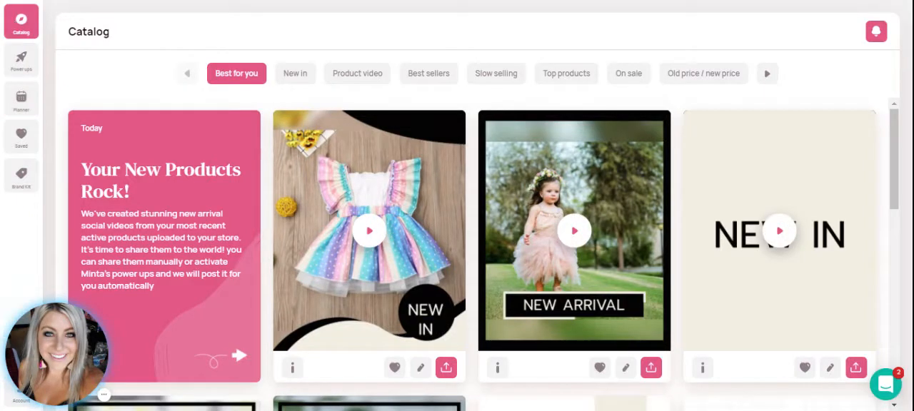
{"action": "mouse_move", "coordinate": [370, 40]}
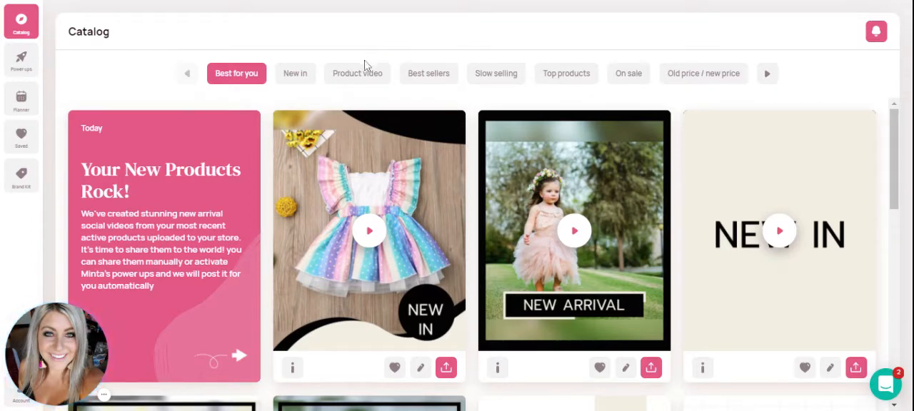
{"action": "left_click", "coordinate": [357, 73]}
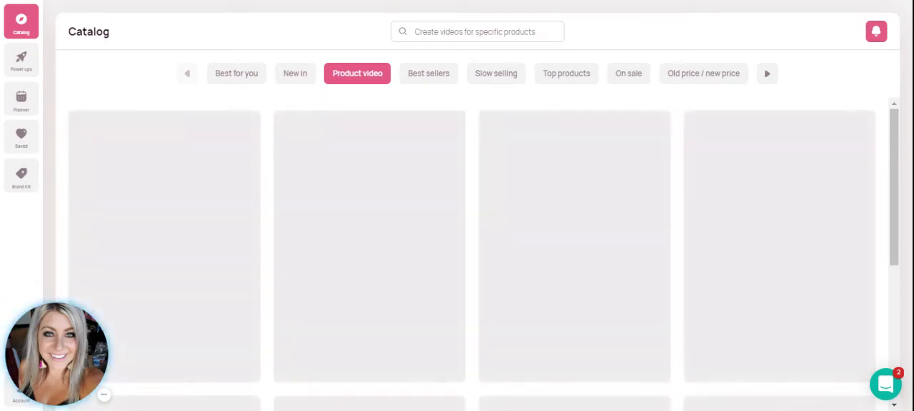
{"action": "mouse_move", "coordinate": [440, 34]}
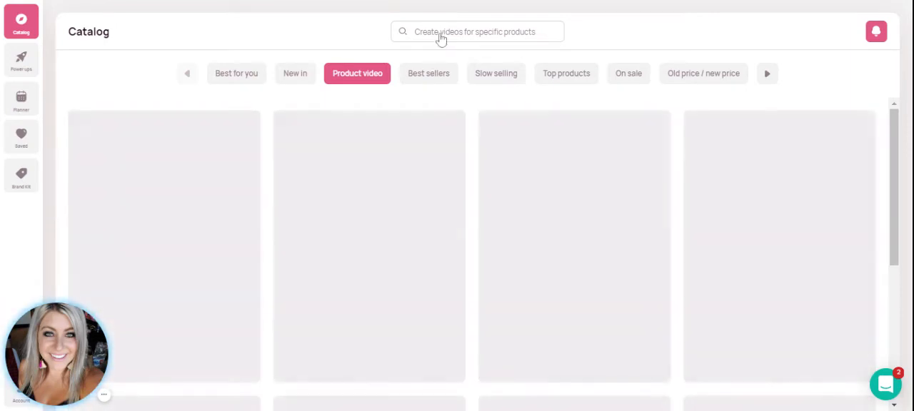
{"action": "left_click", "coordinate": [477, 31]}
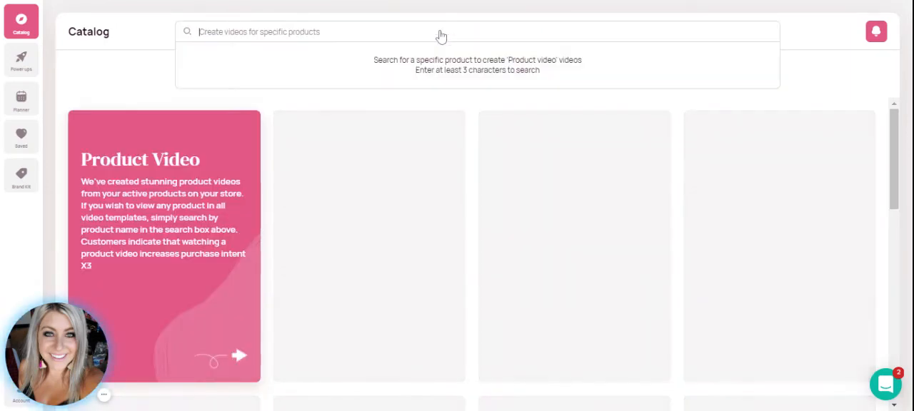
{"action": "type", "text": "M"}
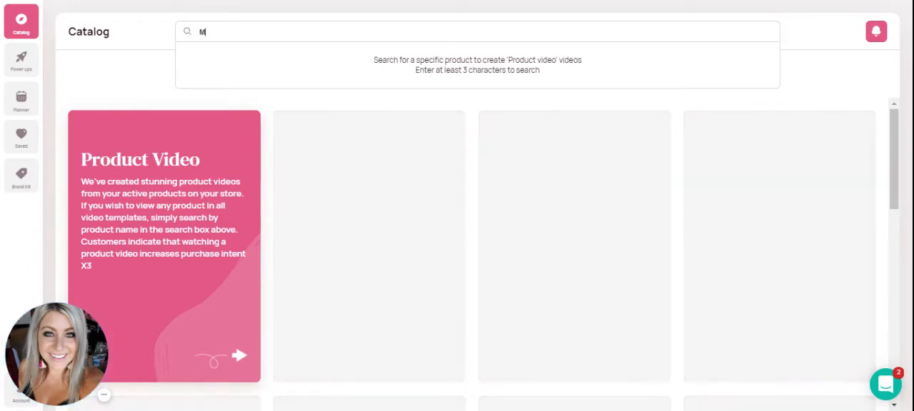
{"action": "type", "text": "R ONEDE"}
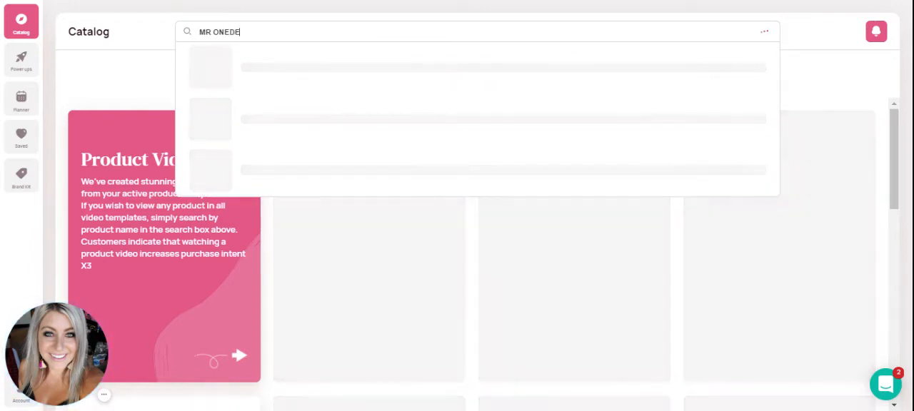
{"action": "type", "text": "RFUL"}
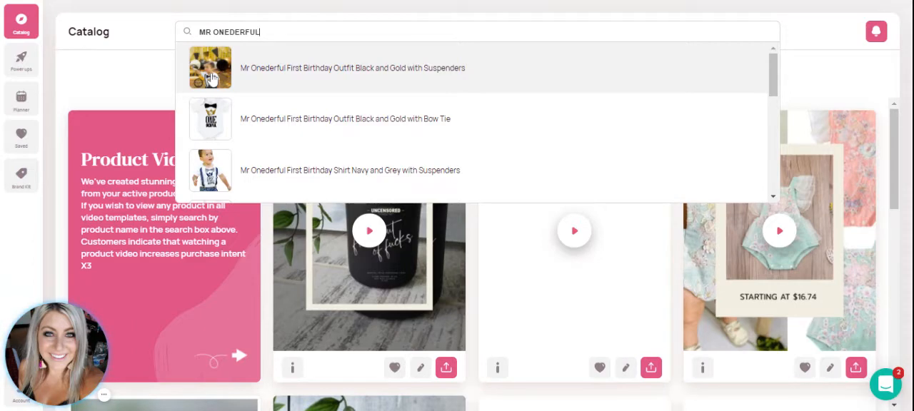
Step: Select the Black and Gold with Suspenders outfit and browse its generated videos
{"action": "left_click", "coordinate": [351, 69]}
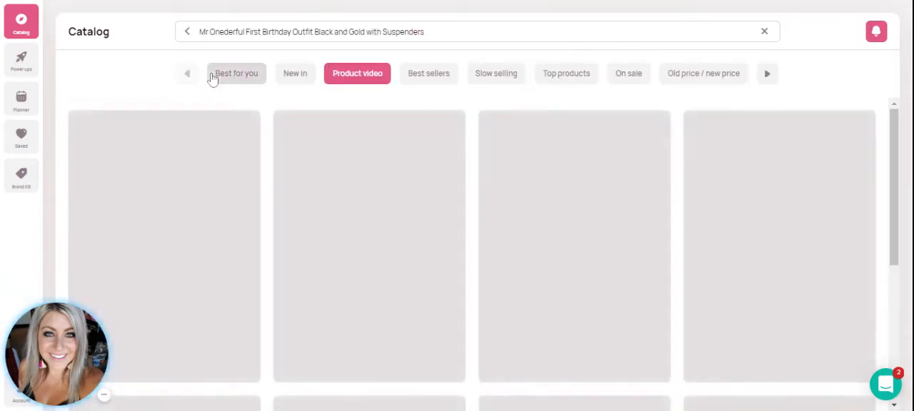
{"action": "mouse_move", "coordinate": [523, 37]}
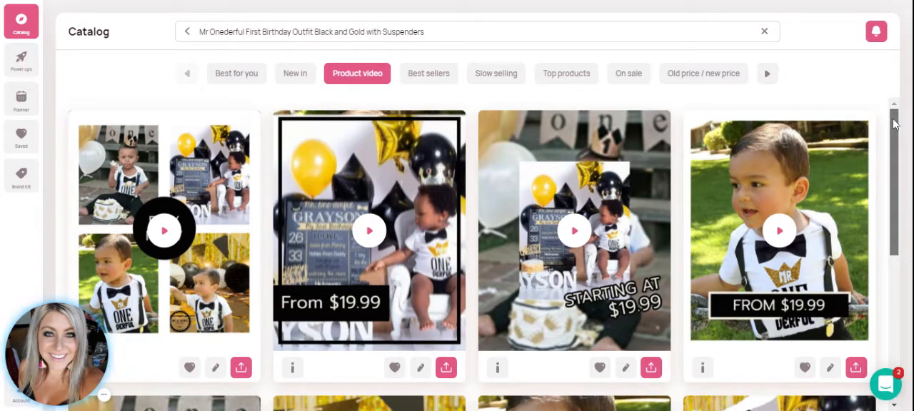
{"action": "scroll", "scroll_direction": "down", "scroll_amount": 3}
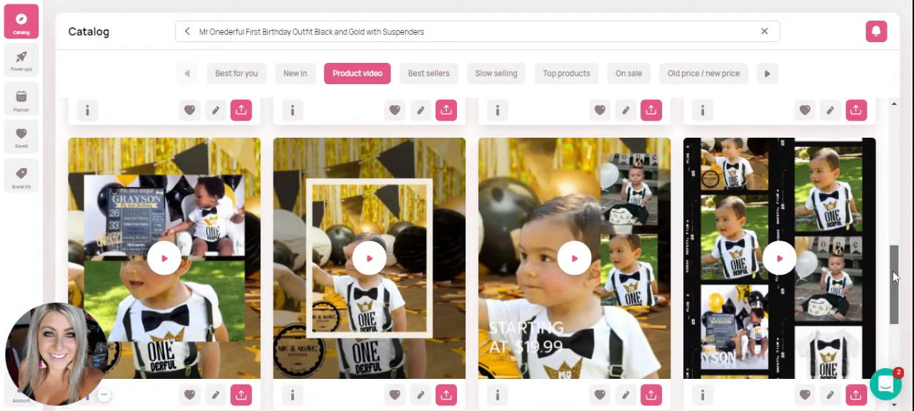
{"action": "scroll", "scroll_direction": "down", "scroll_amount": 3}
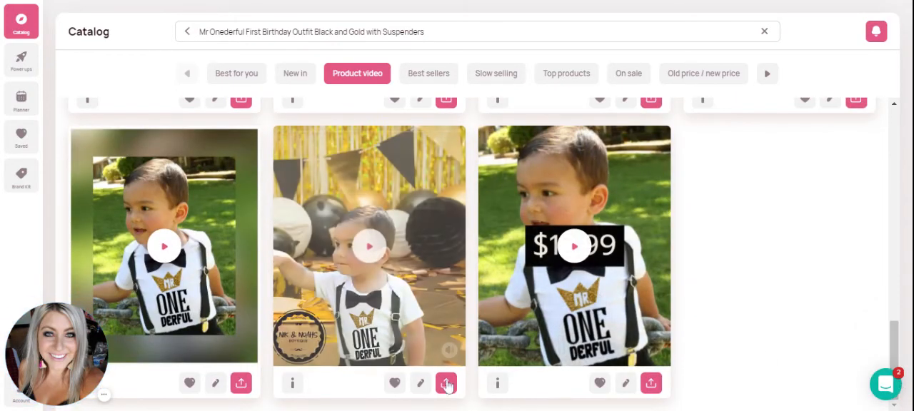
Step: Share the birthday video to the store's Facebook page with caption 'First Birthday Outfit'
{"action": "left_click", "coordinate": [446, 383]}
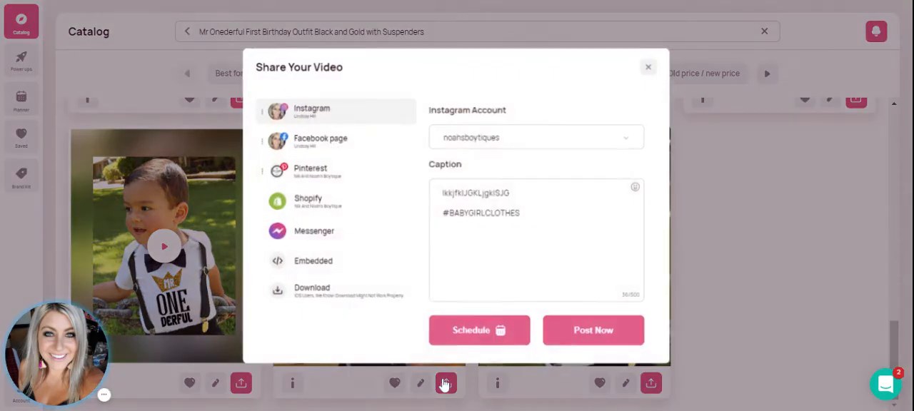
{"action": "mouse_move", "coordinate": [320, 143]}
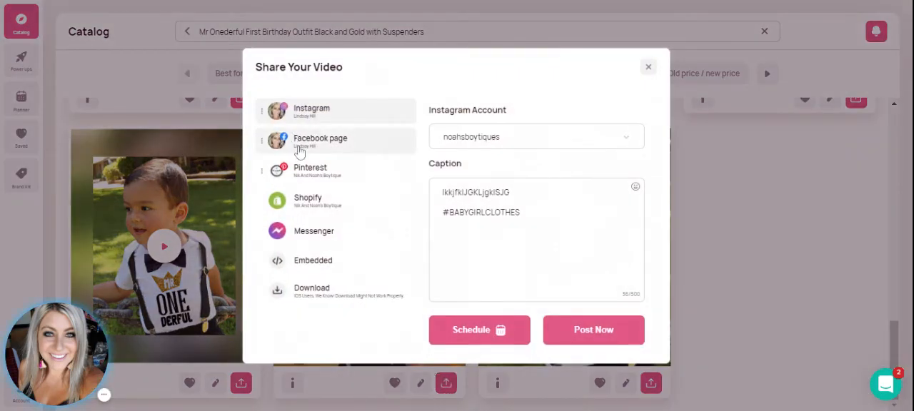
{"action": "left_click", "coordinate": [320, 140]}
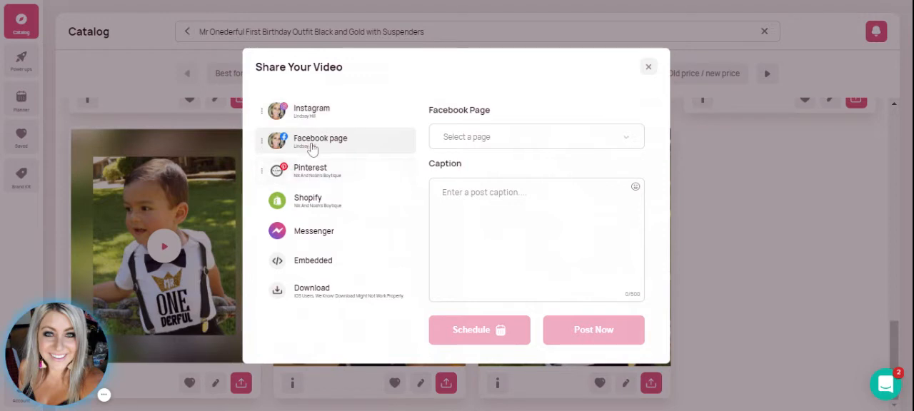
{"action": "mouse_move", "coordinate": [623, 142]}
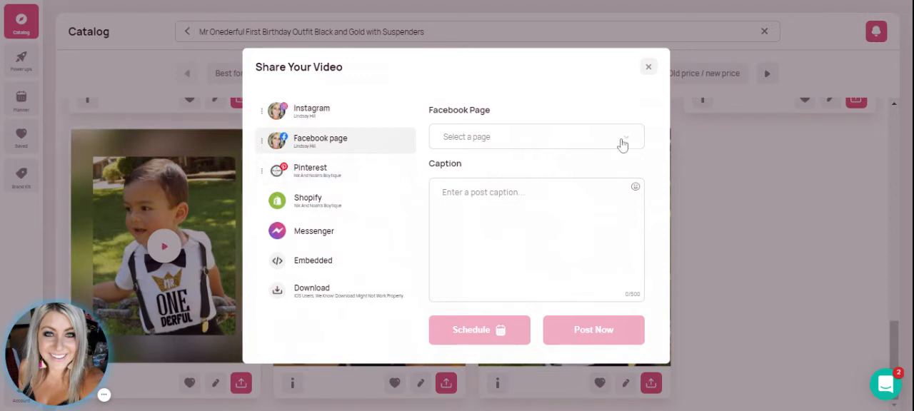
{"action": "left_click", "coordinate": [535, 138]}
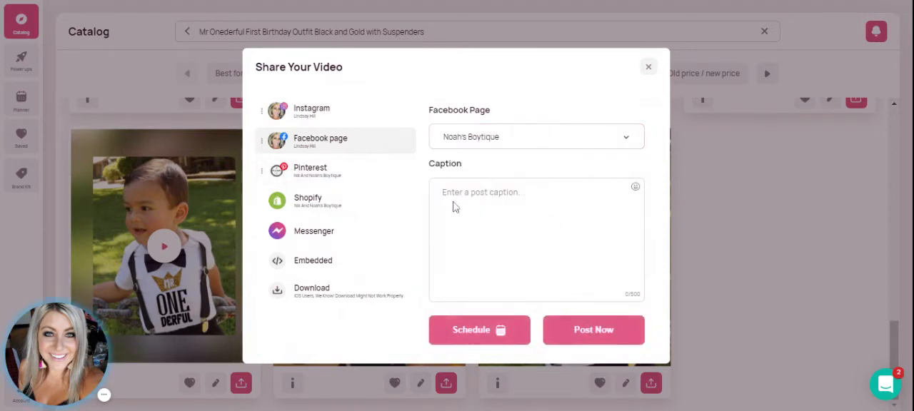
{"action": "left_click", "coordinate": [536, 240]}
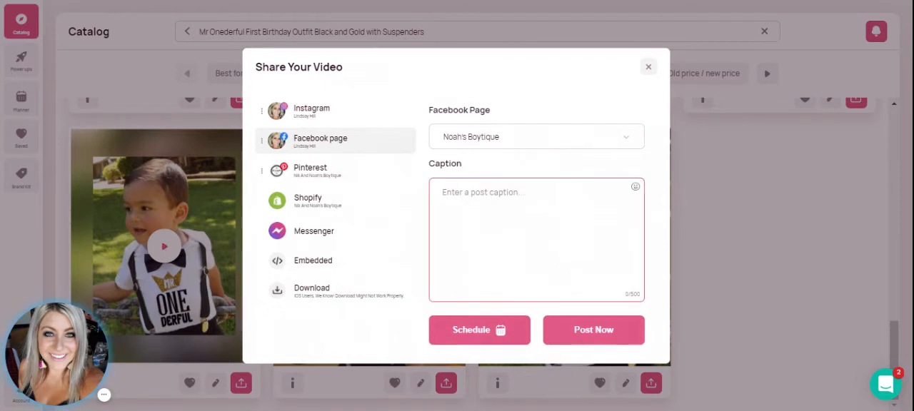
{"action": "type", "text": "First Birt"}
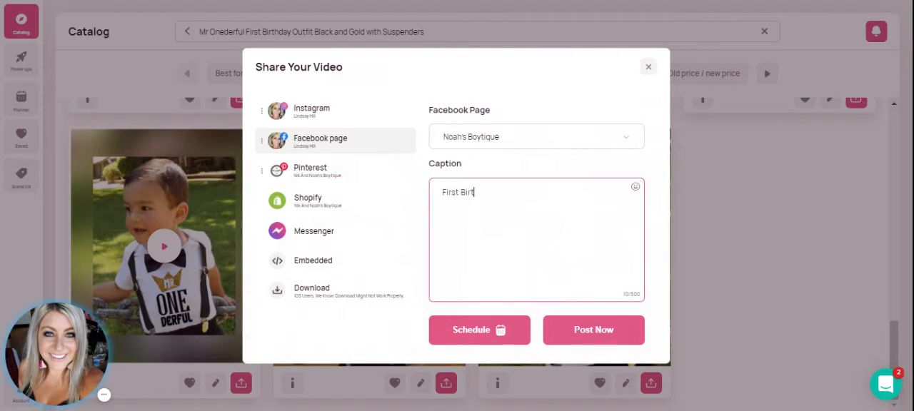
{"action": "type", "text": "hday Outfit"}
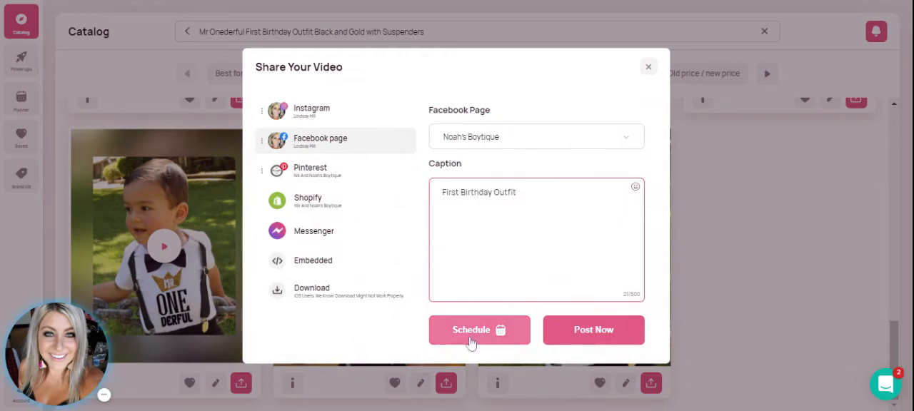
Step: Schedule the Facebook post for Tuesday, August 24 at 12:00 PM and apply it
{"action": "left_click", "coordinate": [480, 330]}
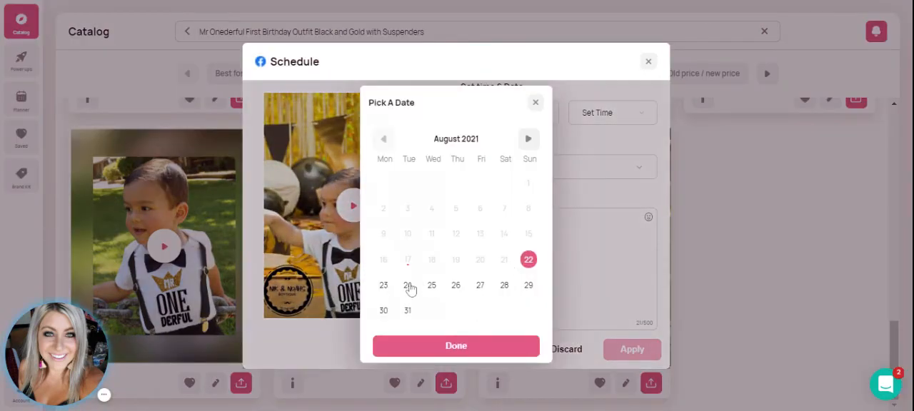
{"action": "left_click", "coordinate": [408, 286]}
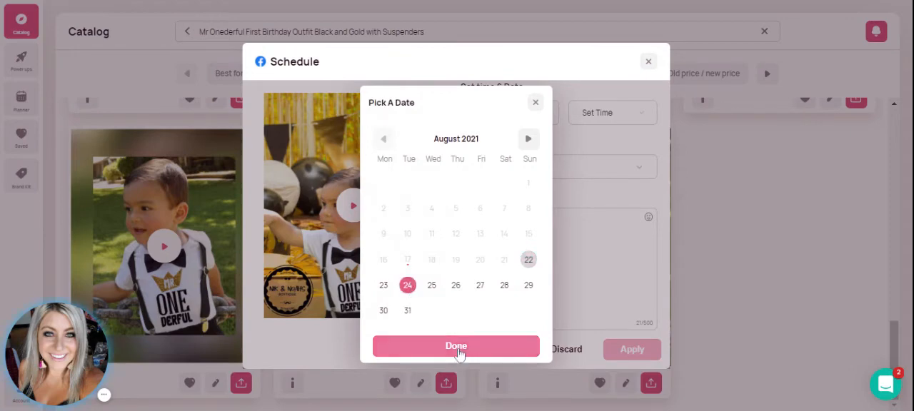
{"action": "left_click", "coordinate": [456, 346]}
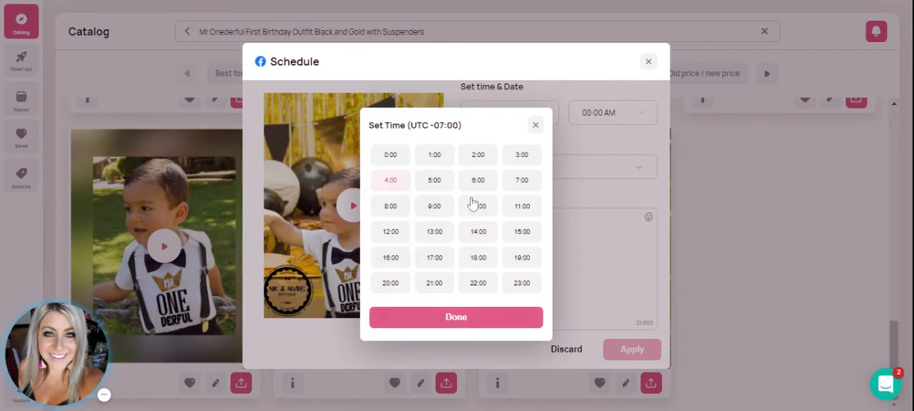
{"action": "left_click", "coordinate": [390, 231]}
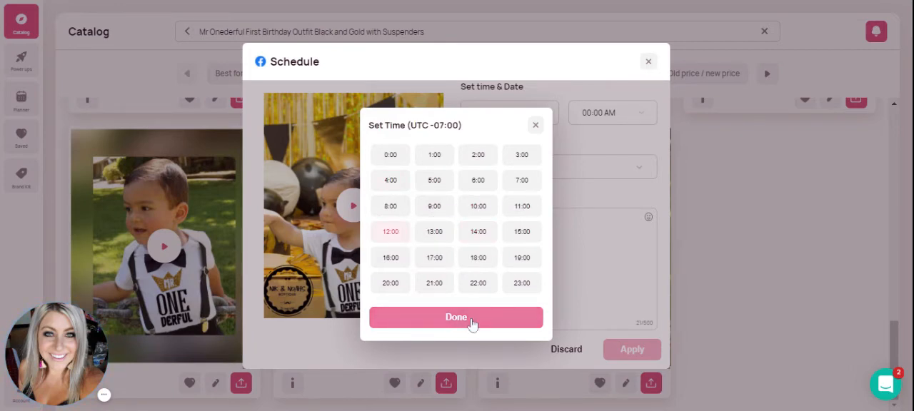
{"action": "left_click", "coordinate": [457, 317]}
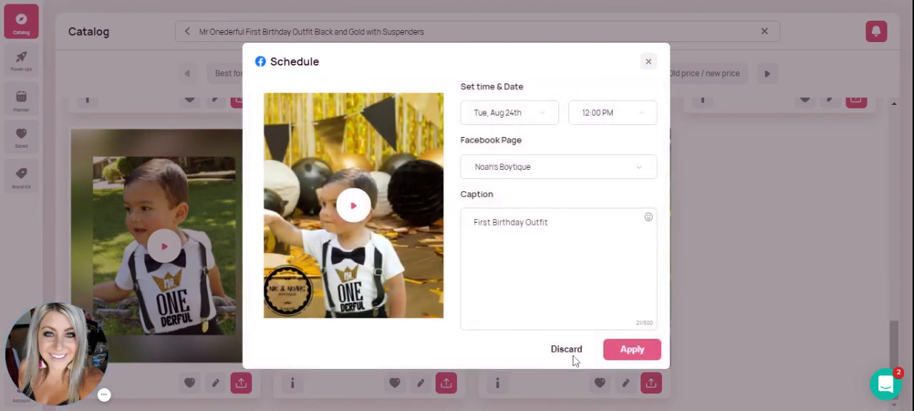
{"action": "left_click", "coordinate": [631, 348]}
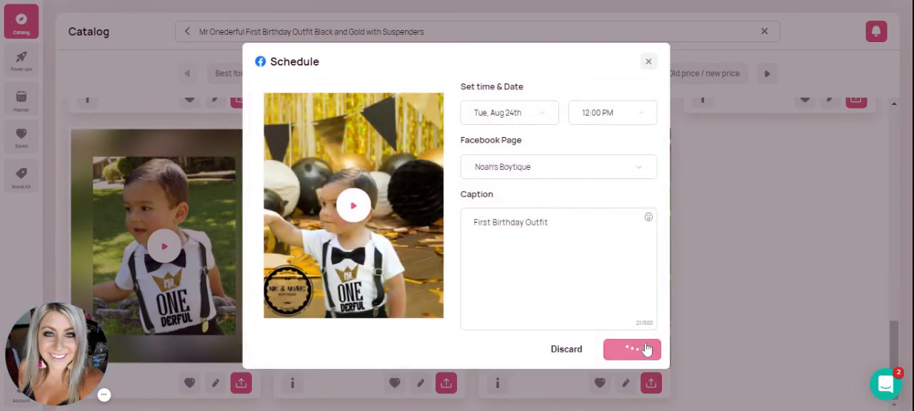
{"action": "left_click", "coordinate": [631, 349]}
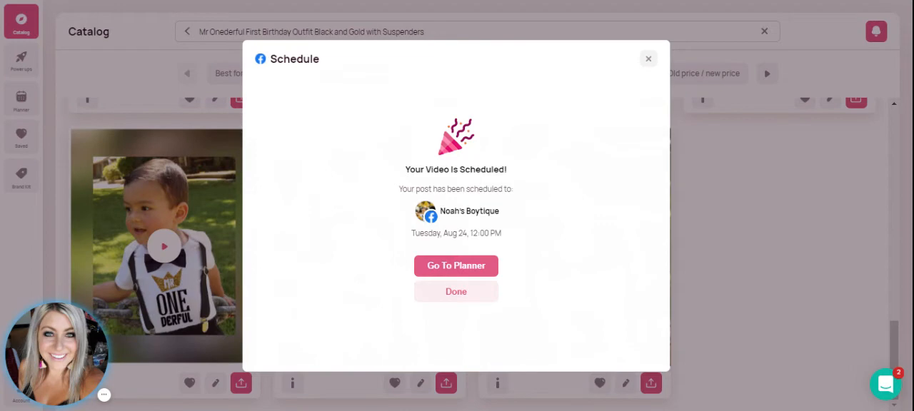
{"action": "mouse_move", "coordinate": [470, 255]}
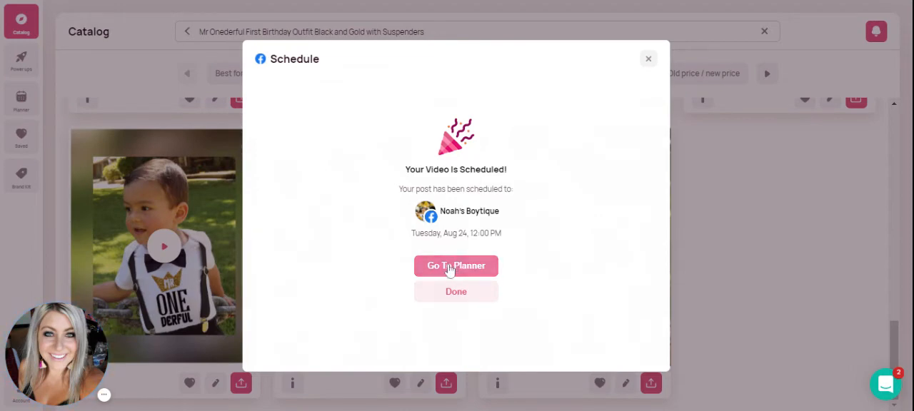
Step: Confirm the post sits on August 24 in the Planner, then return to the Catalog
{"action": "left_click", "coordinate": [455, 265]}
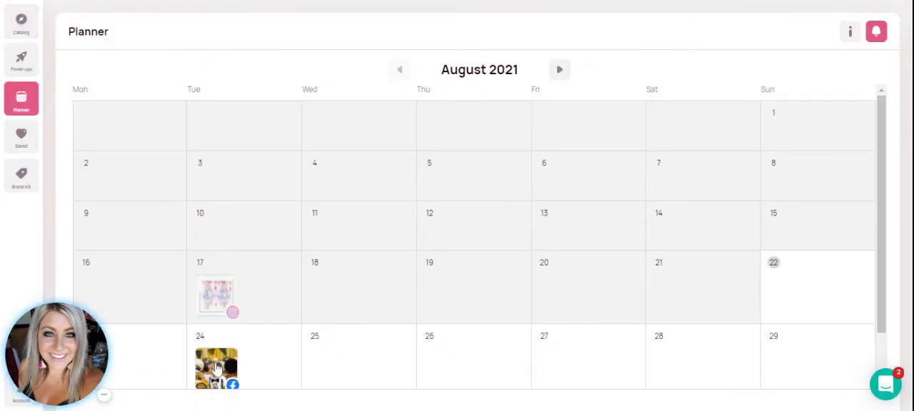
{"action": "mouse_move", "coordinate": [74, 17]}
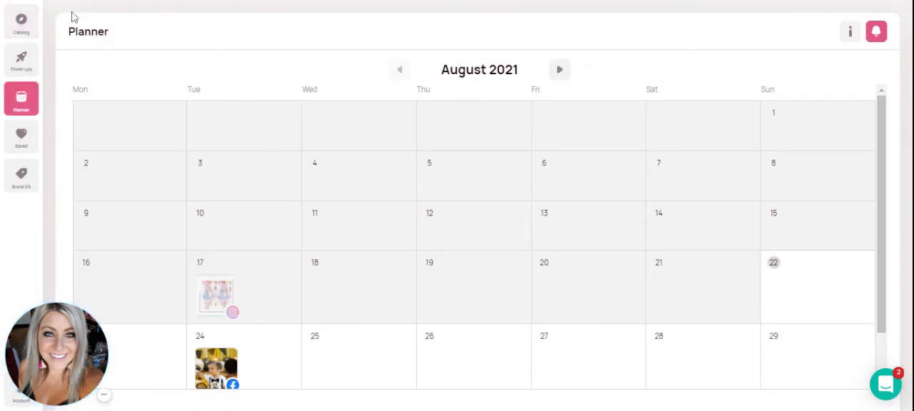
{"action": "left_click", "coordinate": [20, 20]}
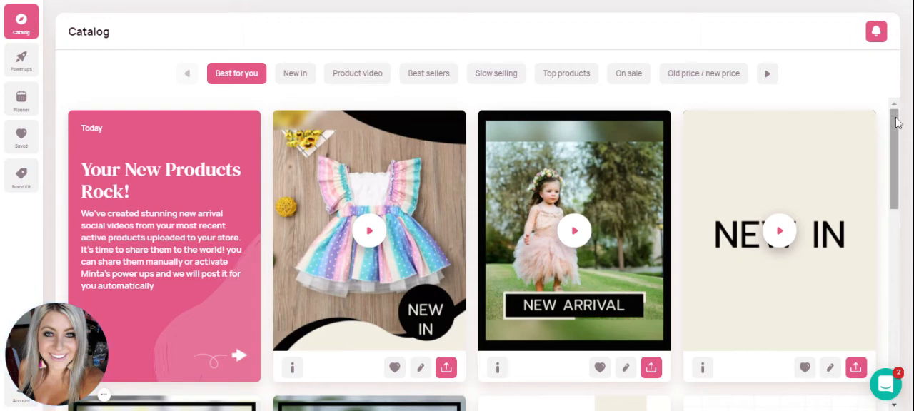
Step: Heart the rainbow tutu dress "New In" video in Best for you to save it as a favourite
{"action": "scroll", "scroll_direction": "down", "scroll_amount": 3}
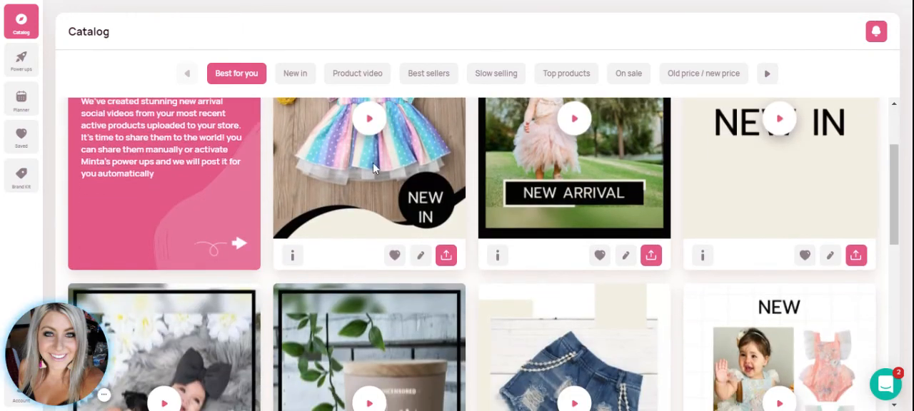
{"action": "left_click", "coordinate": [368, 117]}
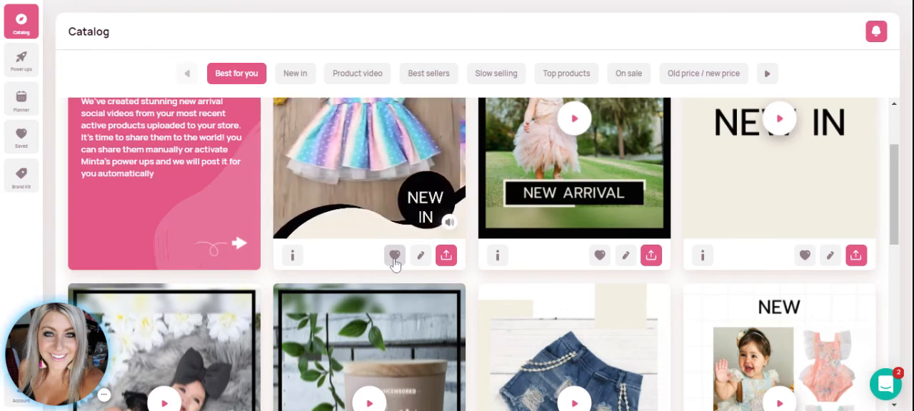
{"action": "left_click", "coordinate": [394, 255]}
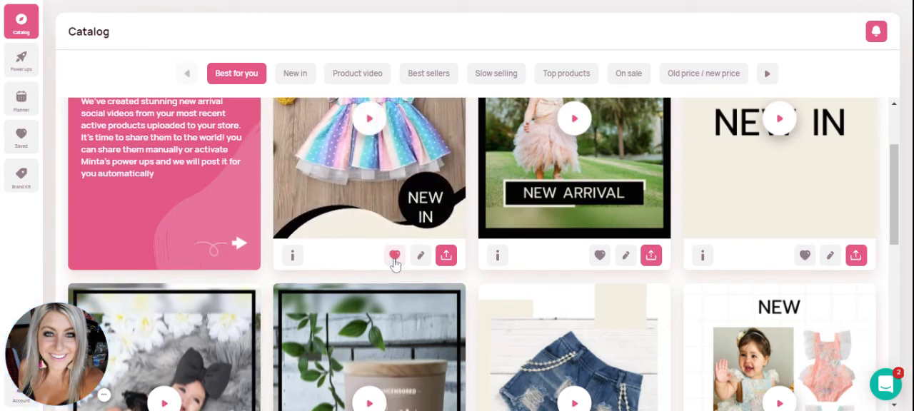
{"action": "left_click", "coordinate": [394, 254]}
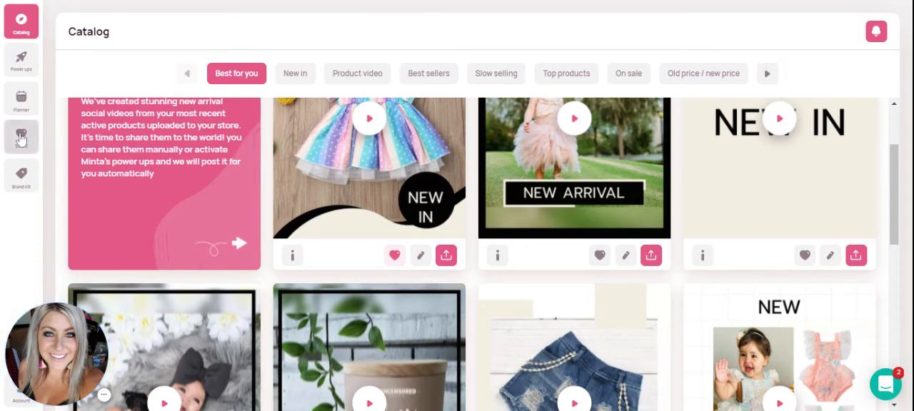
Step: Show the Saved Templates page and scroll through the saved videos, including the rainbow dress
{"action": "left_click", "coordinate": [20, 137]}
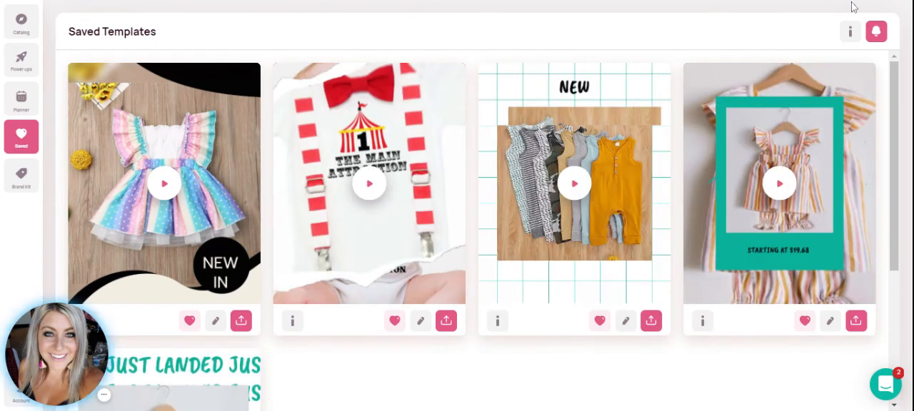
{"action": "scroll", "scroll_direction": "down", "scroll_amount": 3}
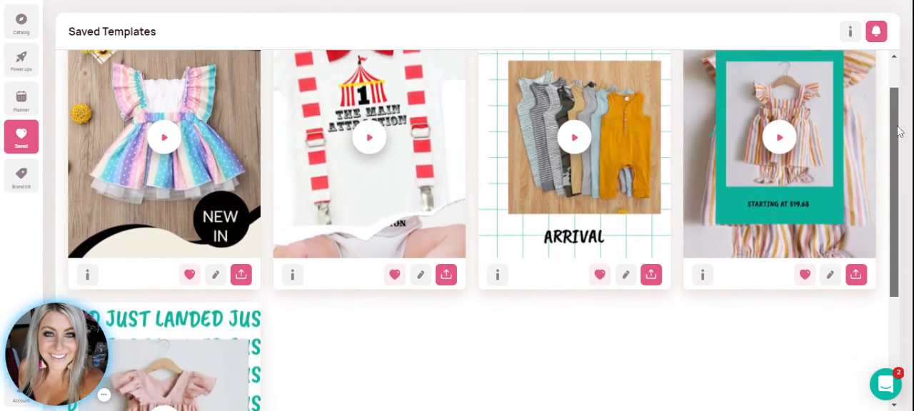
{"action": "scroll", "scroll_direction": "down", "scroll_amount": 3}
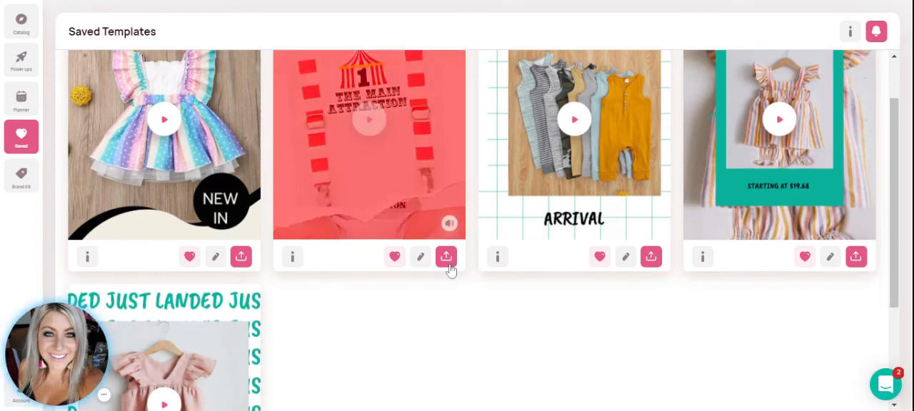
{"action": "left_click", "coordinate": [445, 257]}
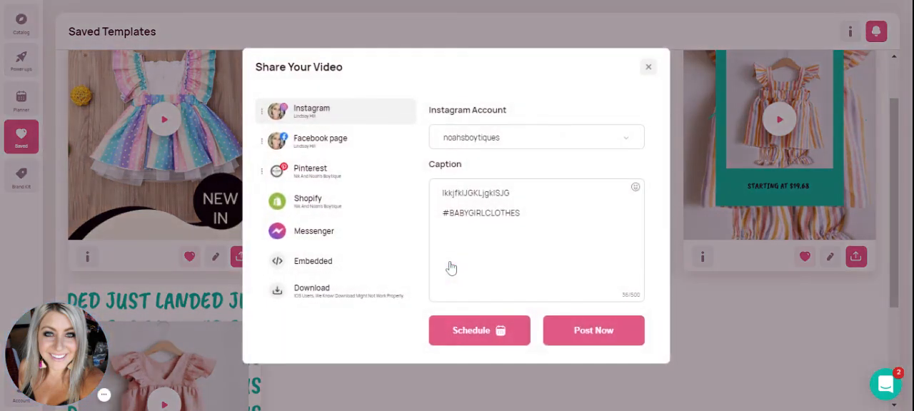
{"action": "mouse_move", "coordinate": [472, 332]}
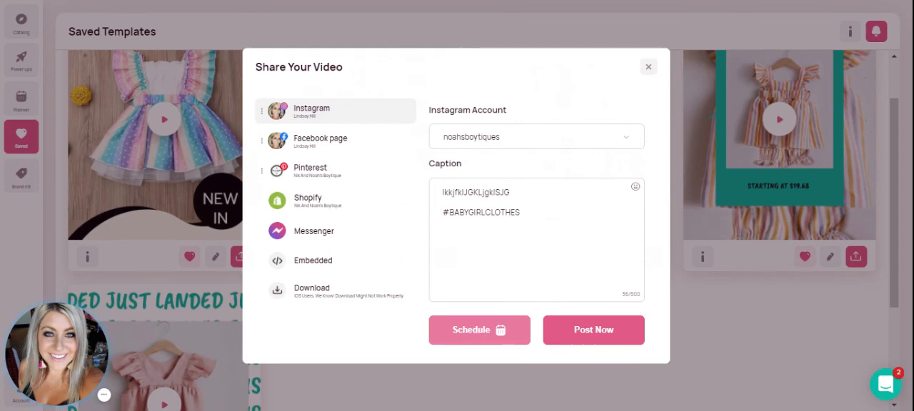
{"action": "left_click", "coordinate": [649, 66]}
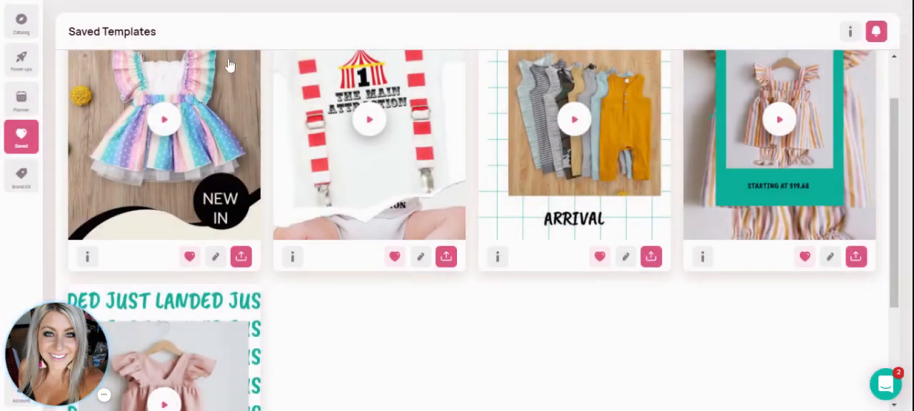
Step: From the Planner, show the August 24 Facebook post's details with its 12:00 PM time and caption
{"action": "left_click", "coordinate": [20, 98]}
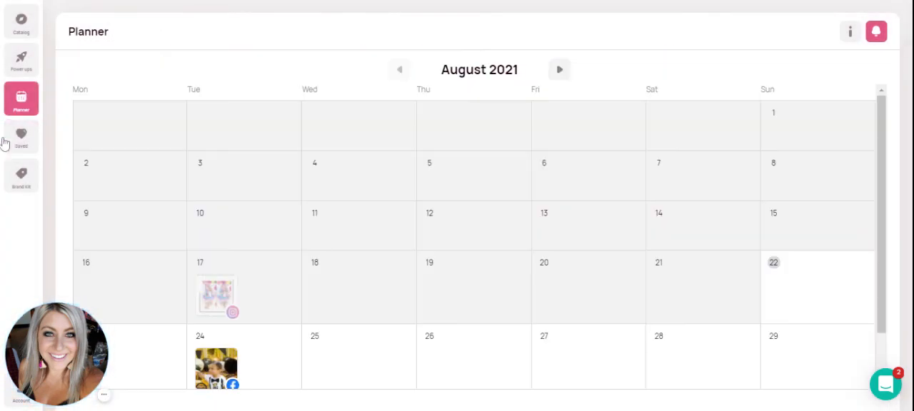
{"action": "mouse_move", "coordinate": [248, 322]}
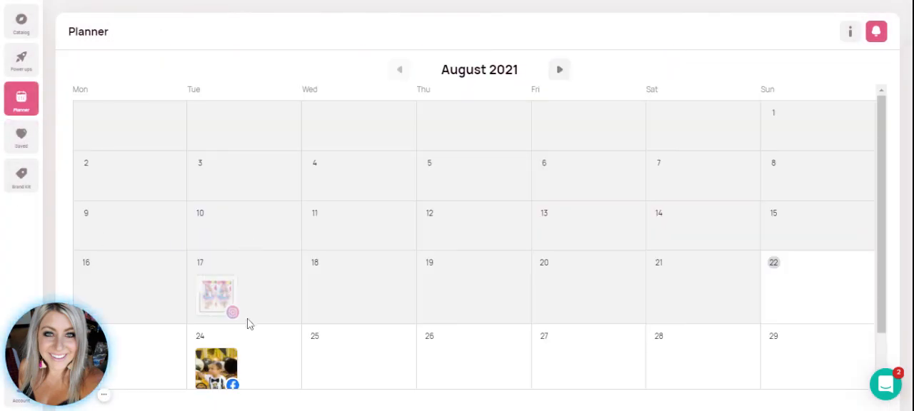
{"action": "mouse_move", "coordinate": [220, 364]}
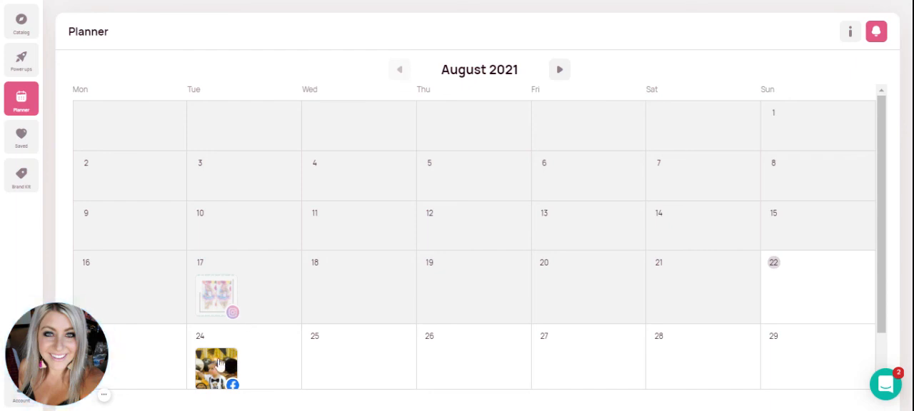
{"action": "left_click", "coordinate": [216, 368]}
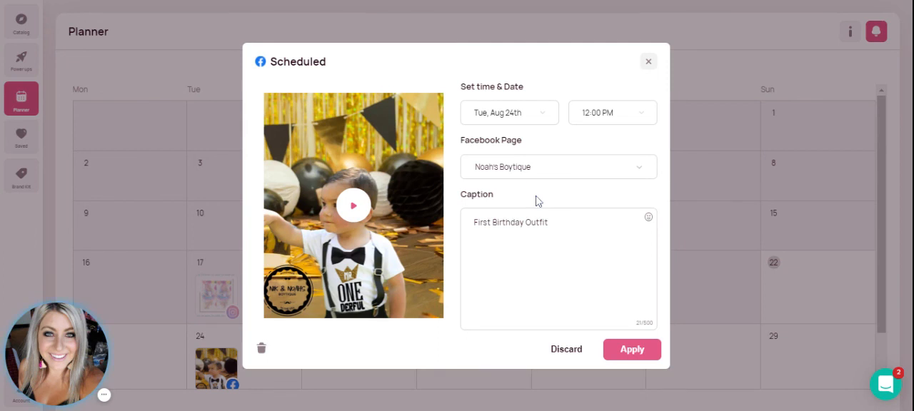
{"action": "mouse_move", "coordinate": [537, 201]}
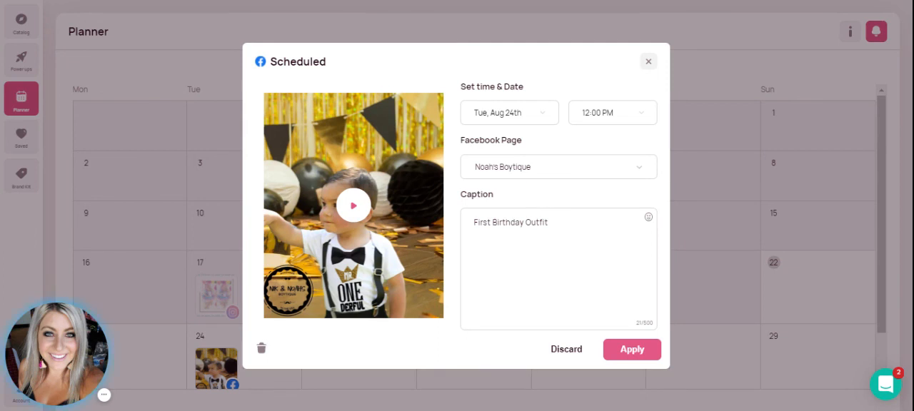